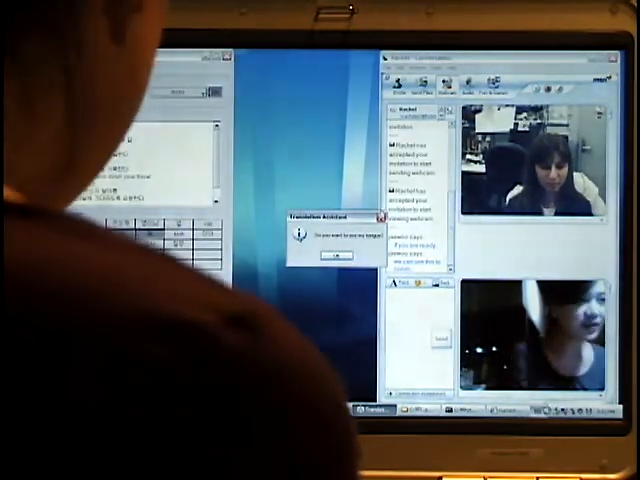
Acknowledge the Translation Assistant notice with OK, leaving the webcam conversation visible
click(334, 254)
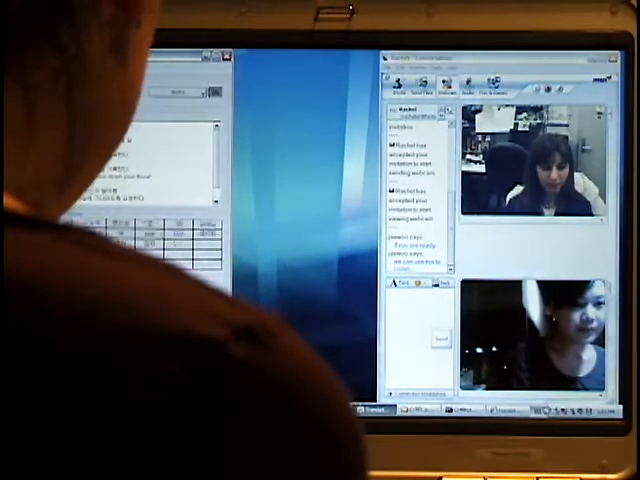